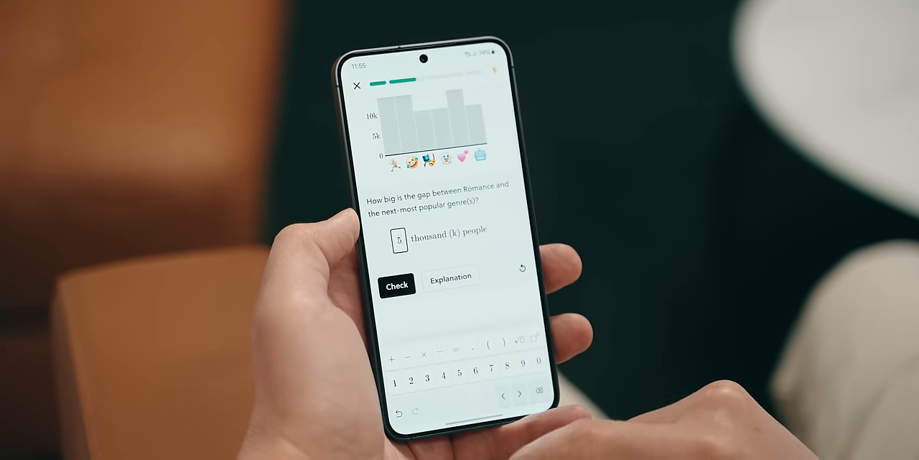
# - Drag both line endpoints to lower the MSE, then pick 'Age ranges are different sizes' as the chart's flaw
pyautogui.click(397, 284)
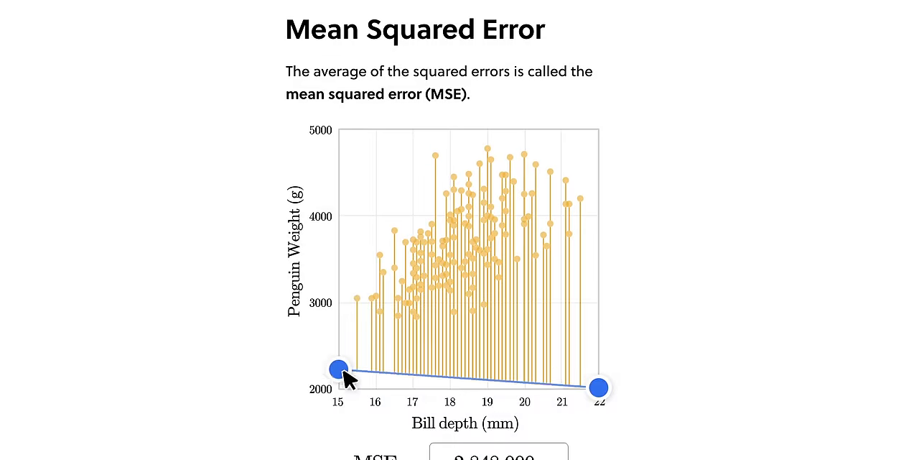
pyautogui.moveTo(337, 368); pyautogui.dragTo(338, 224)
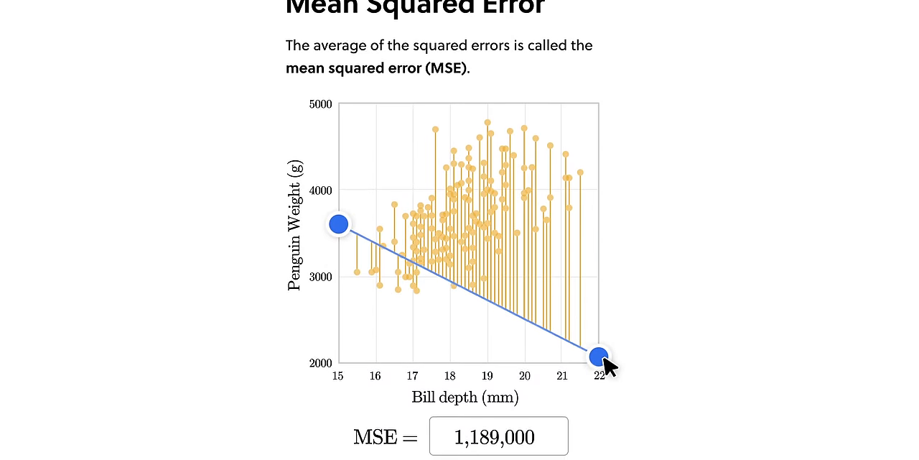
pyautogui.moveTo(597, 357); pyautogui.dragTo(598, 127)
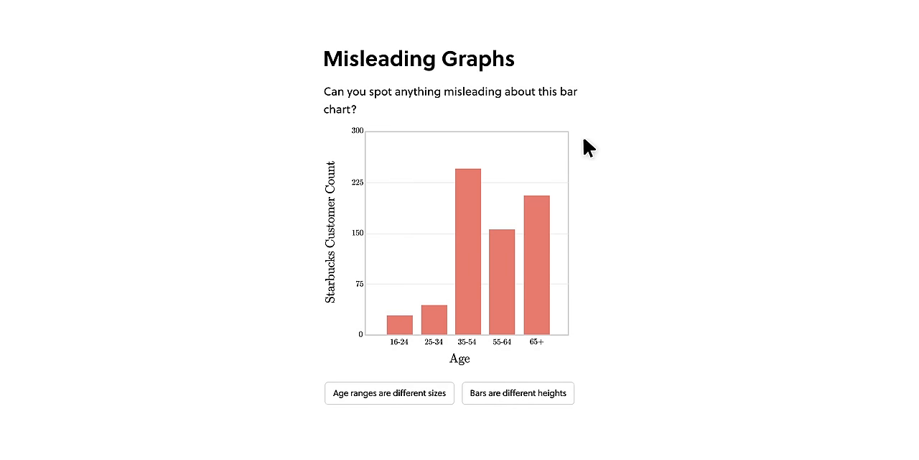
pyautogui.click(388, 393)
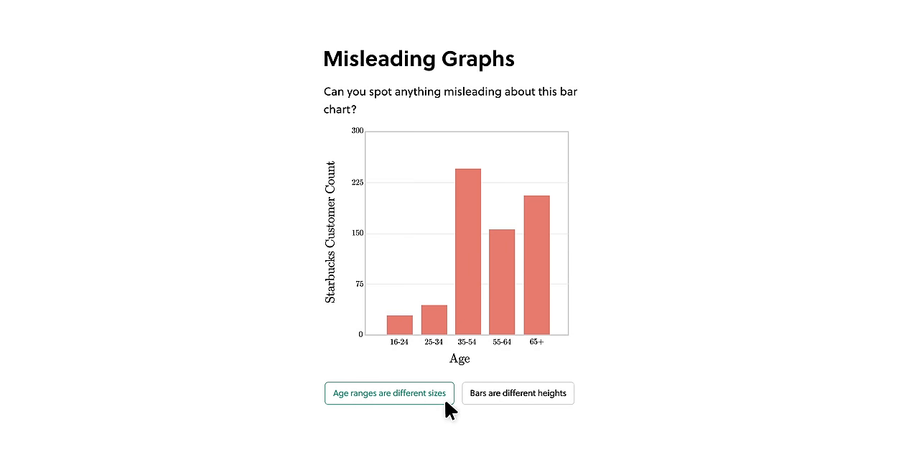